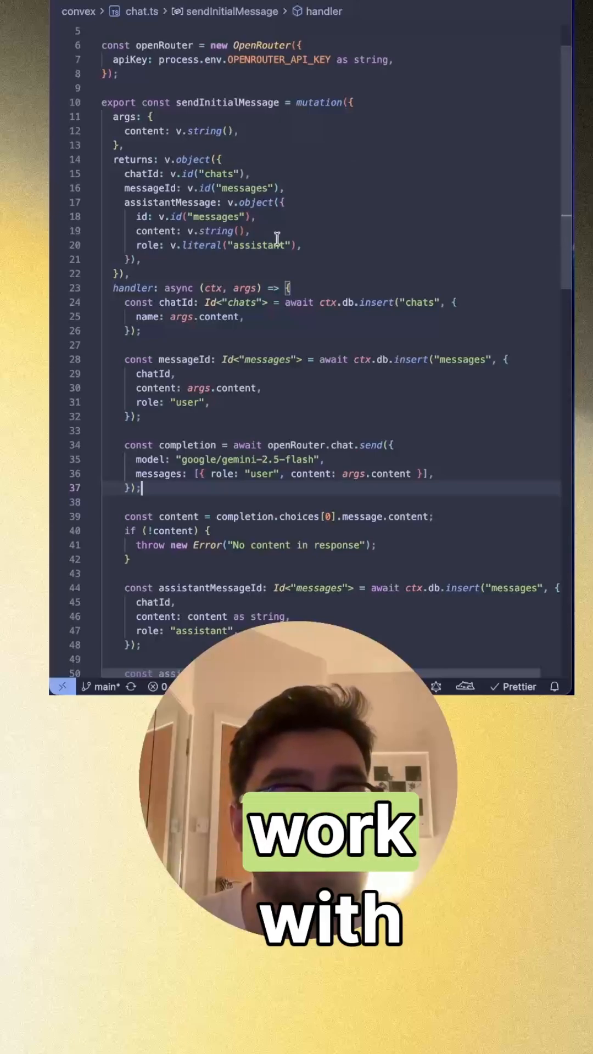
{"action": "scroll", "scroll_direction": "down", "scroll_amount": 3}
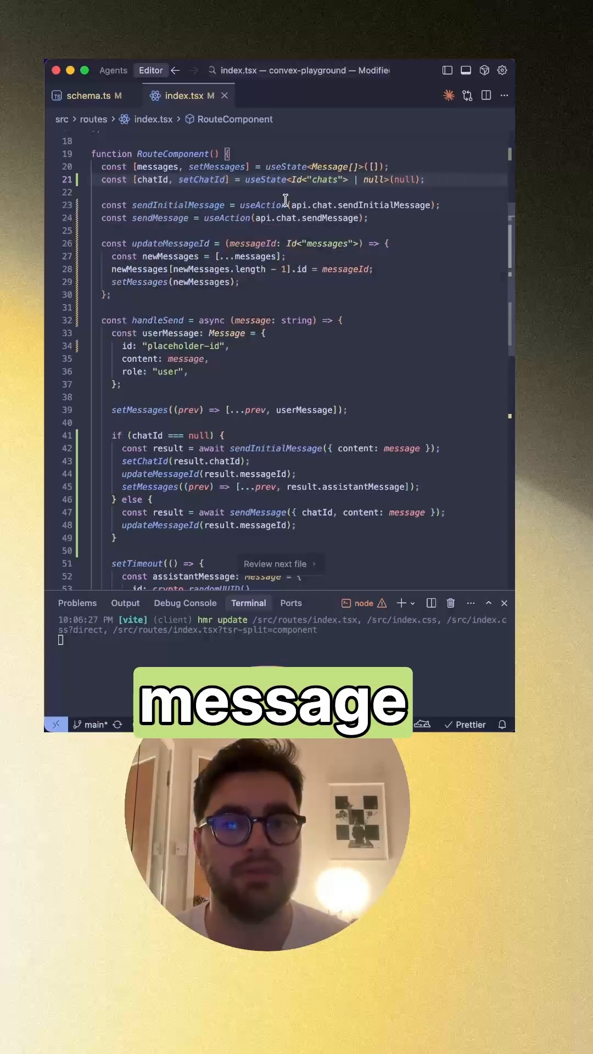
{"action": "scroll", "scroll_direction": "down", "scroll_amount": 3}
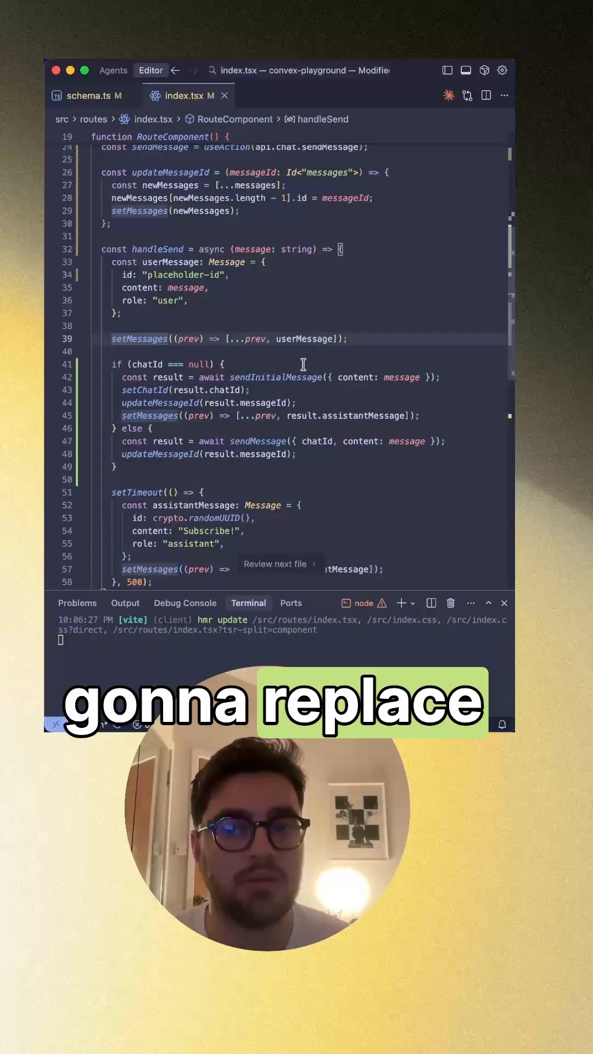